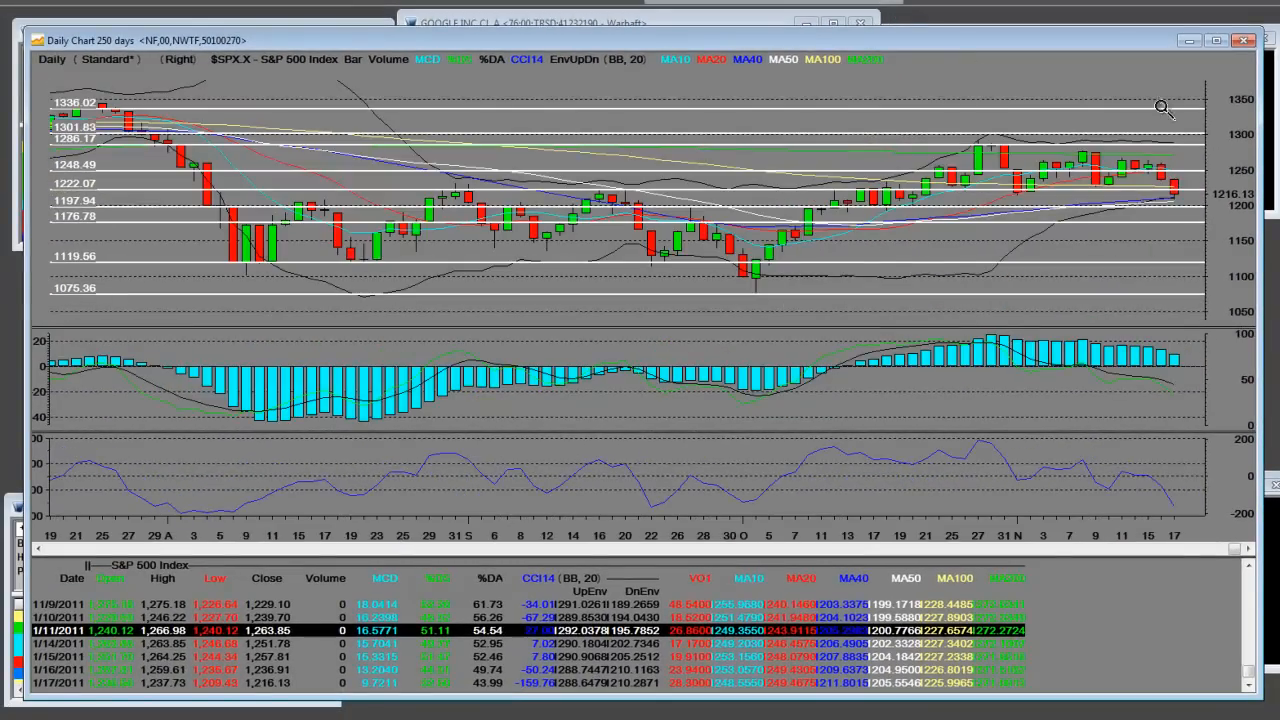
mouse_move(1178, 188)
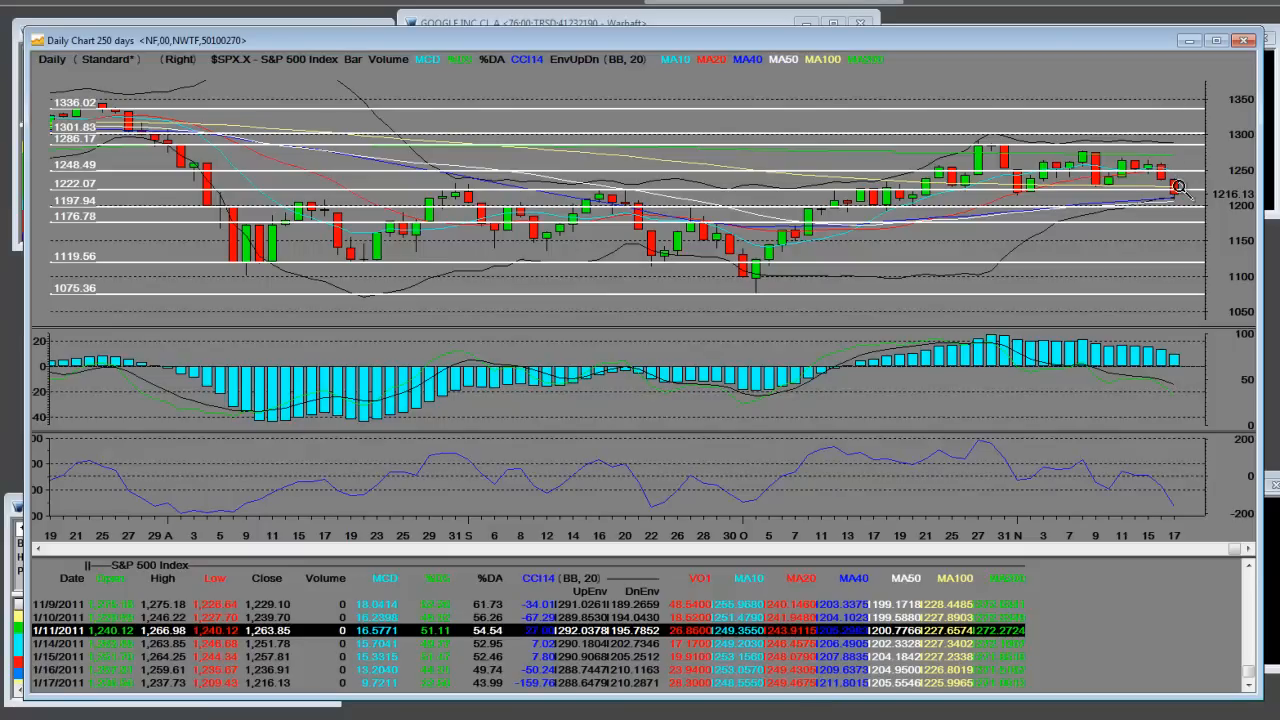
mouse_move(1175, 205)
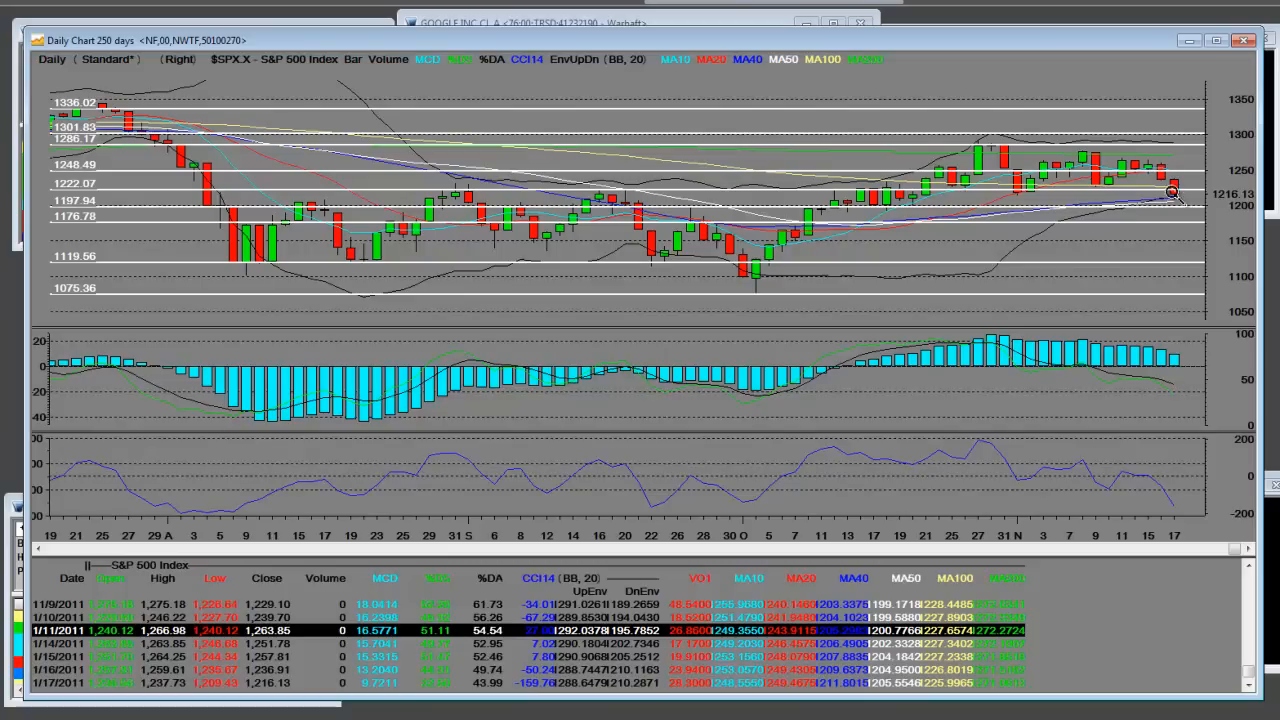
mouse_move(805, 203)
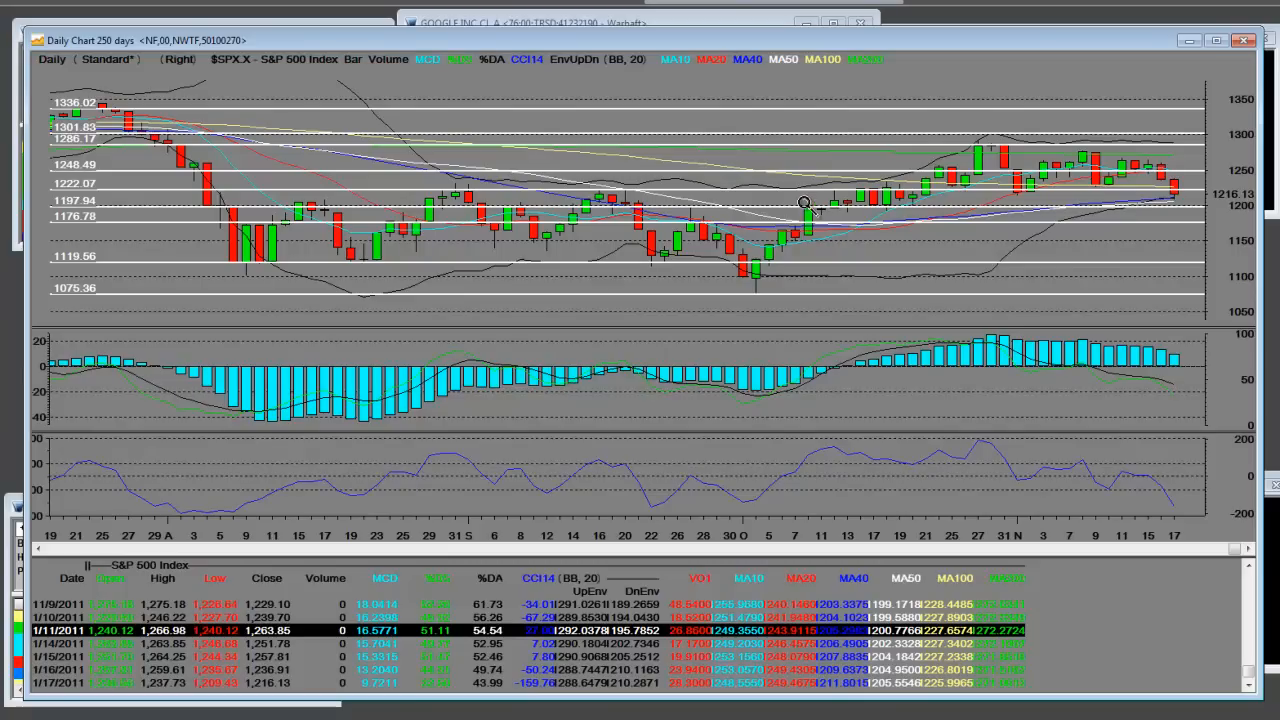
mouse_move(775, 252)
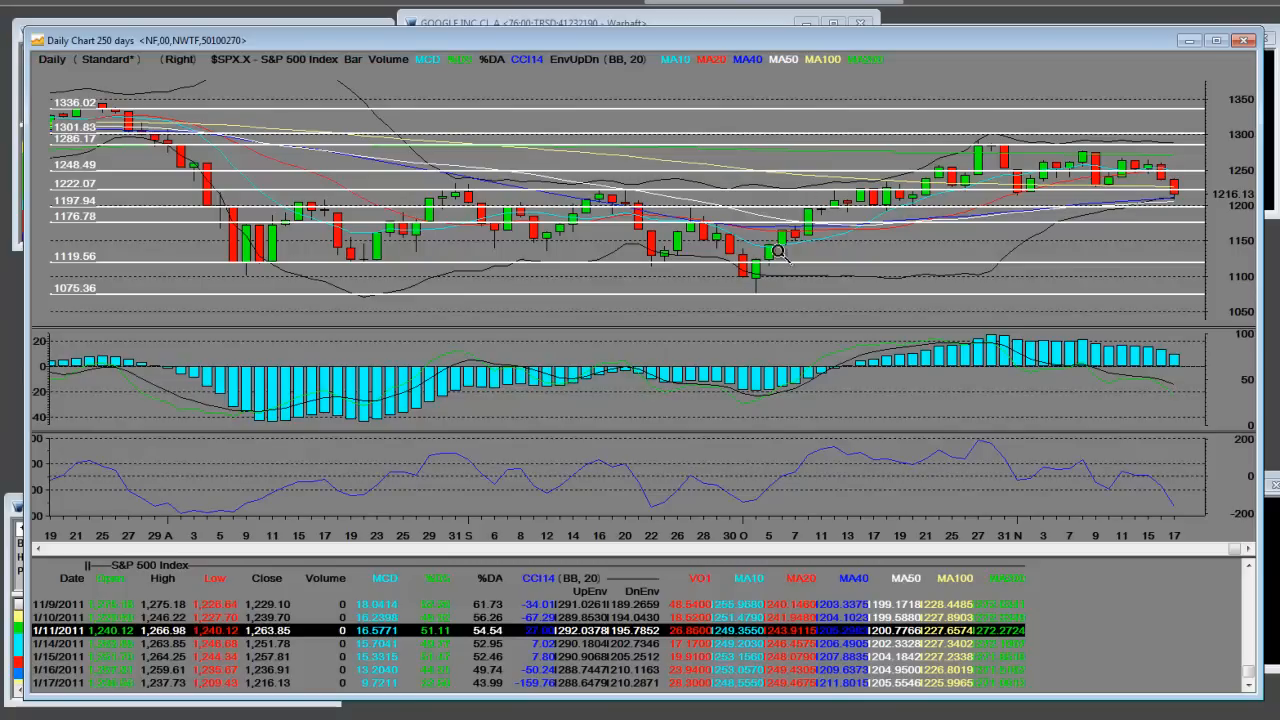
mouse_move(885, 197)
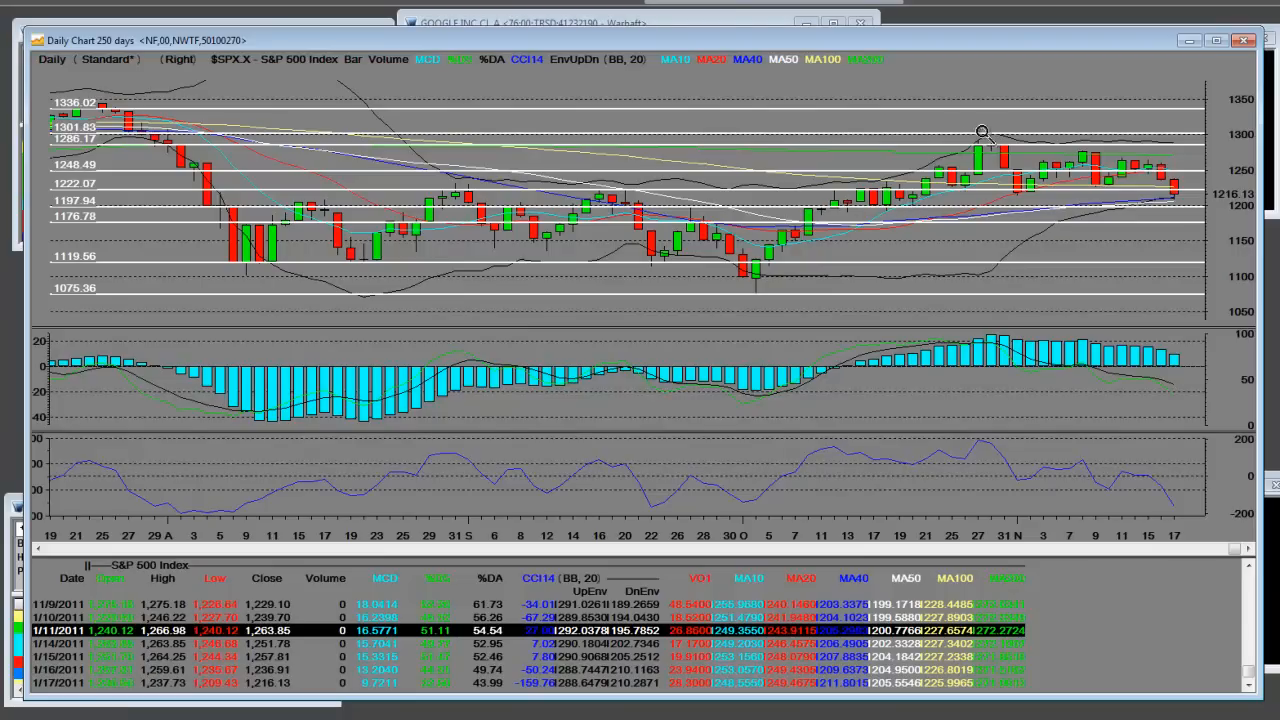
mouse_move(1086, 145)
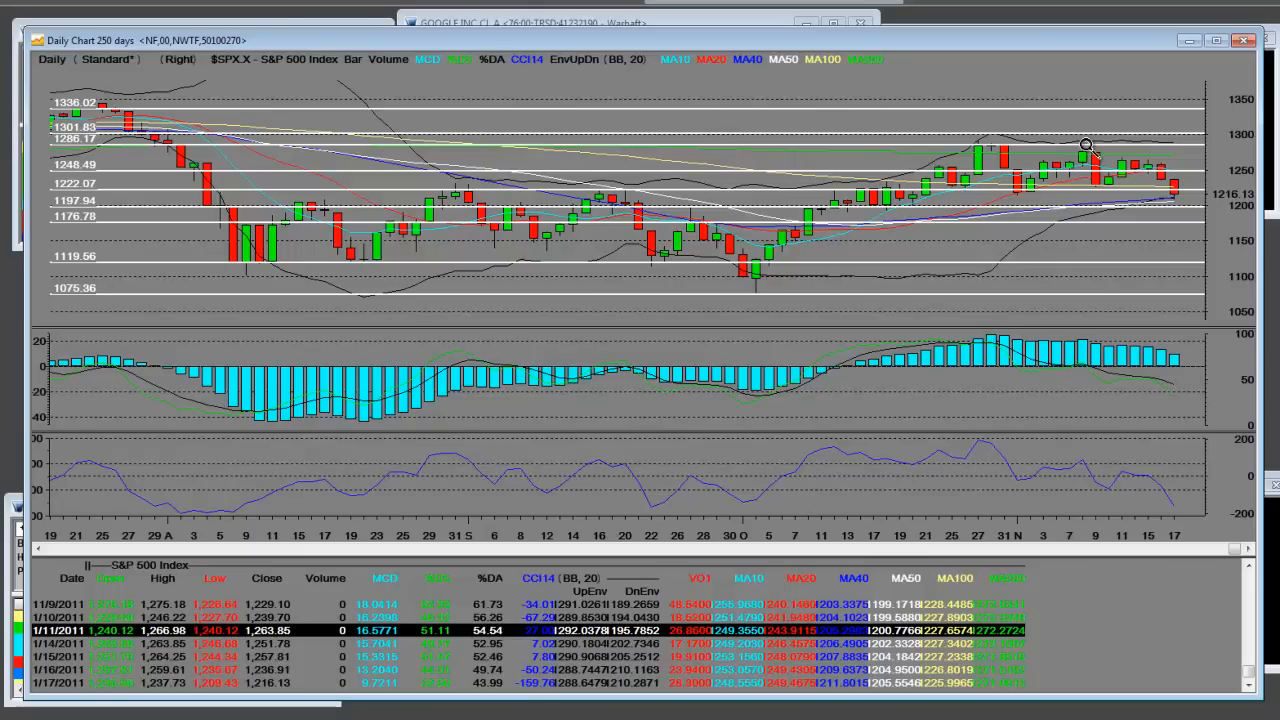
mouse_move(1150, 160)
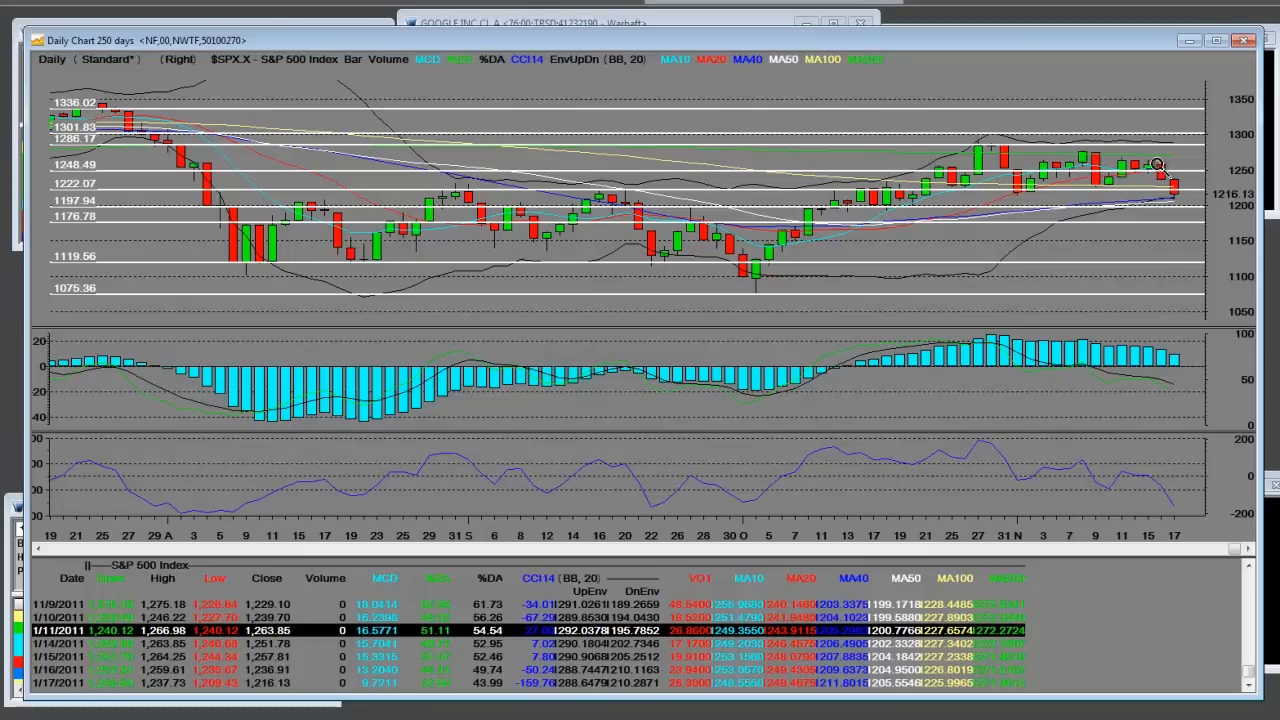
mouse_move(1180, 164)
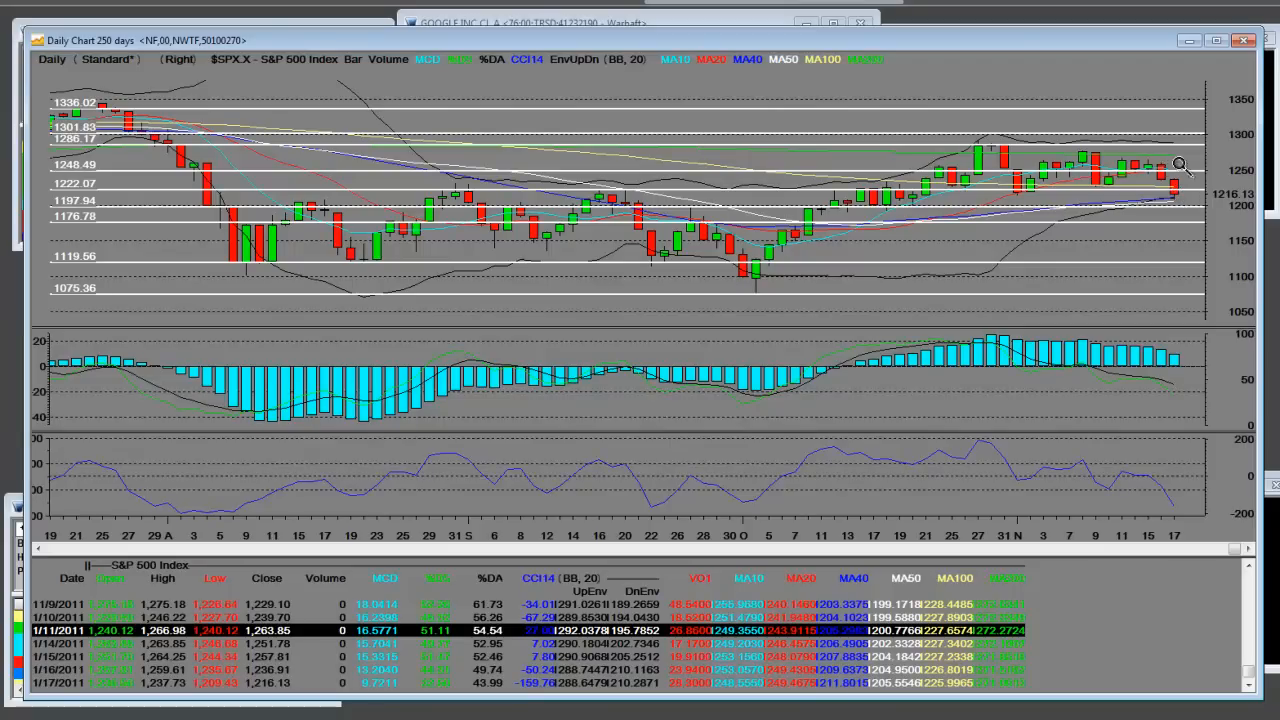
mouse_move(700, 310)
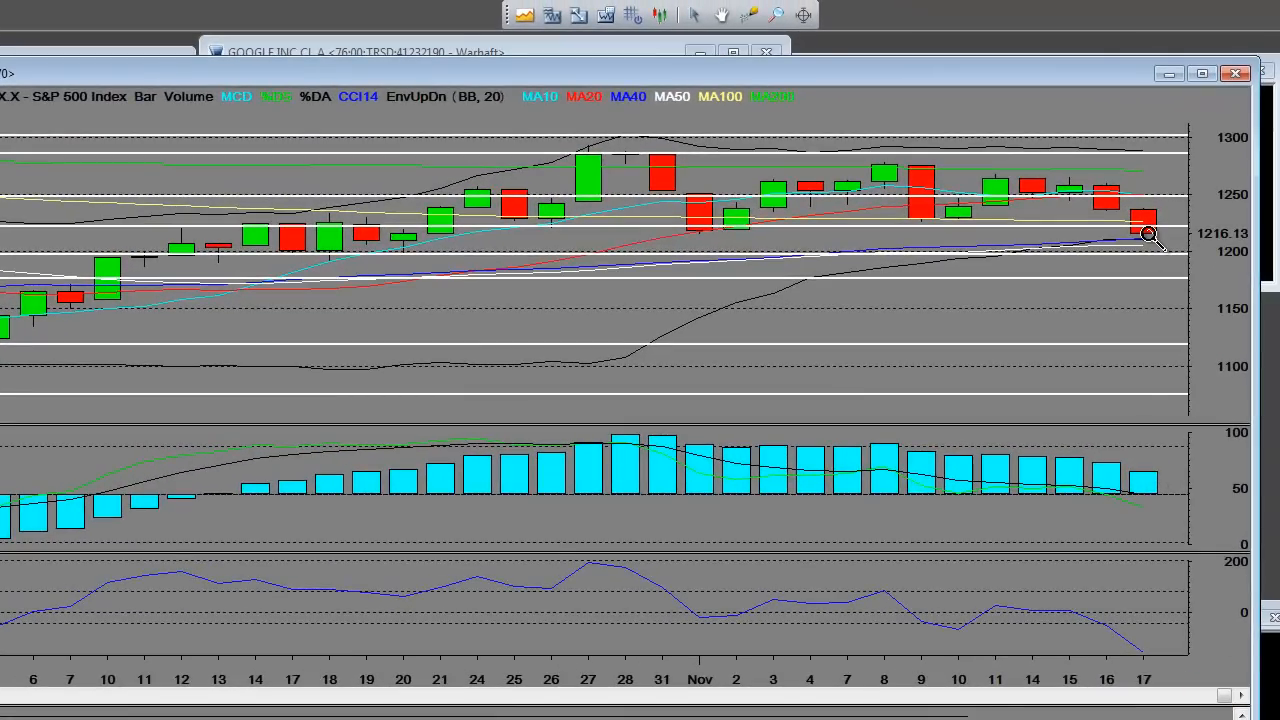
mouse_move(1147, 247)
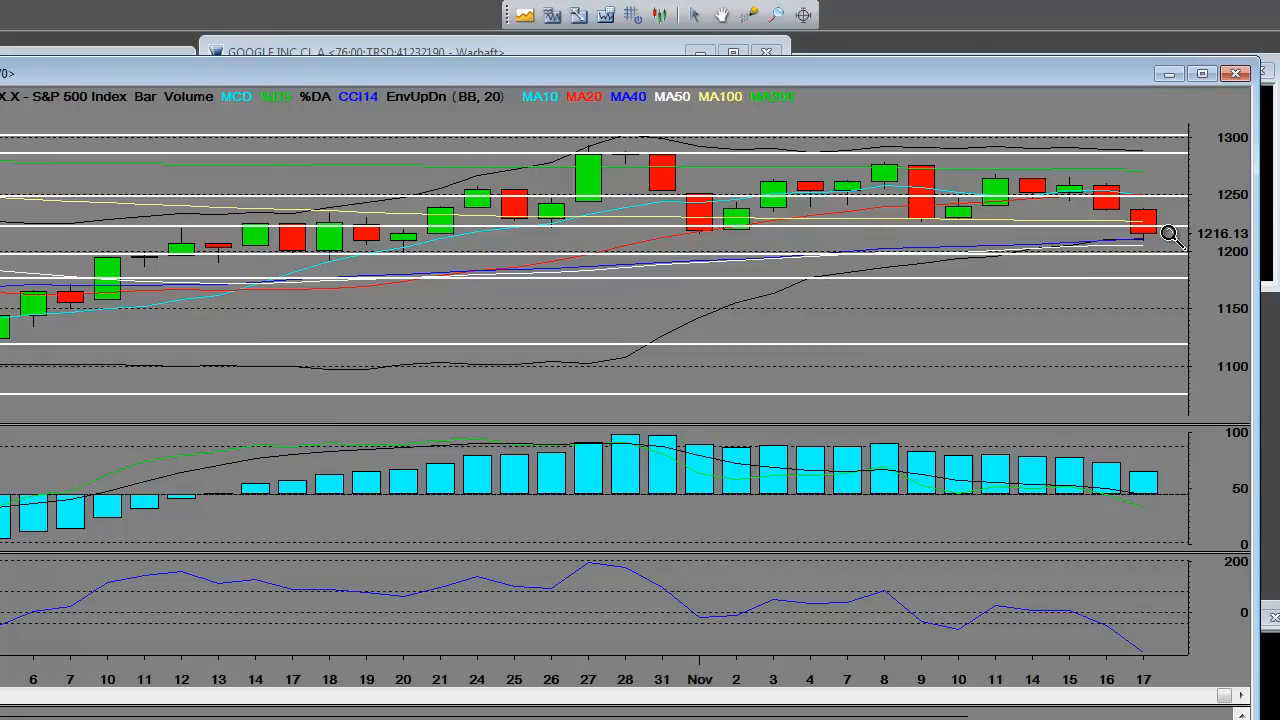
mouse_move(1155, 263)
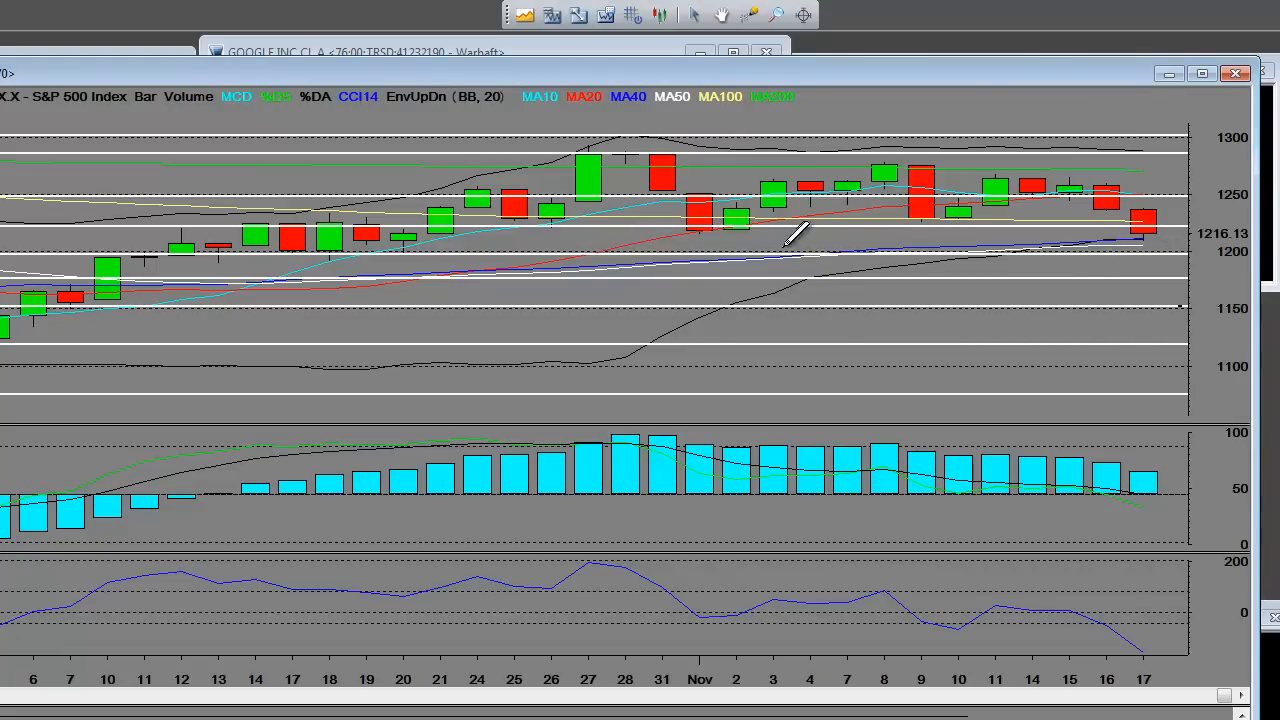
mouse_move(1130, 240)
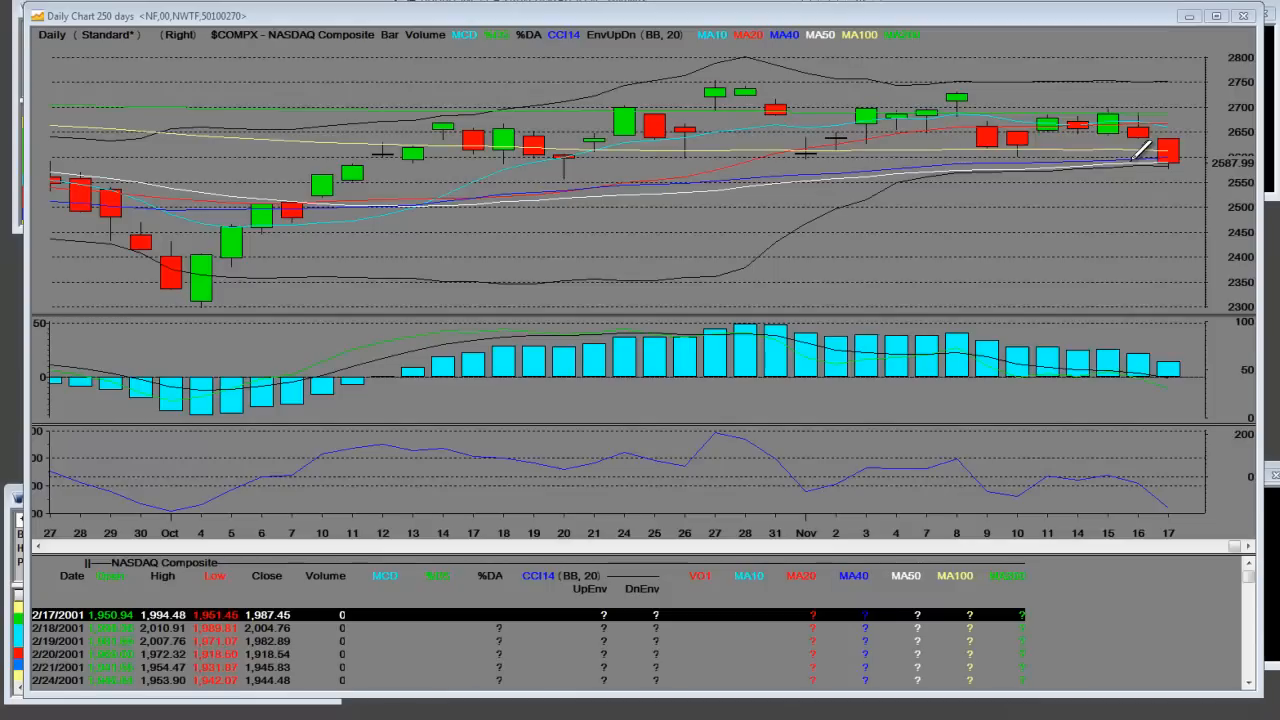
mouse_move(825, 155)
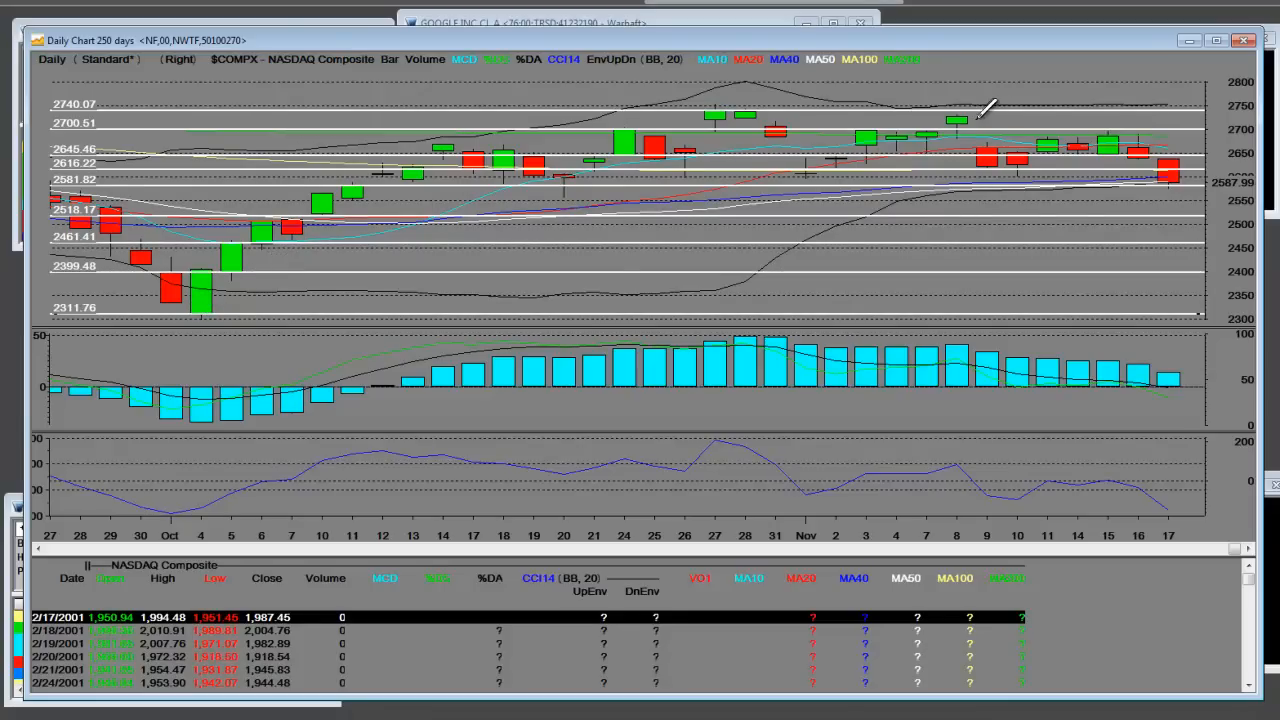
mouse_move(1000, 160)
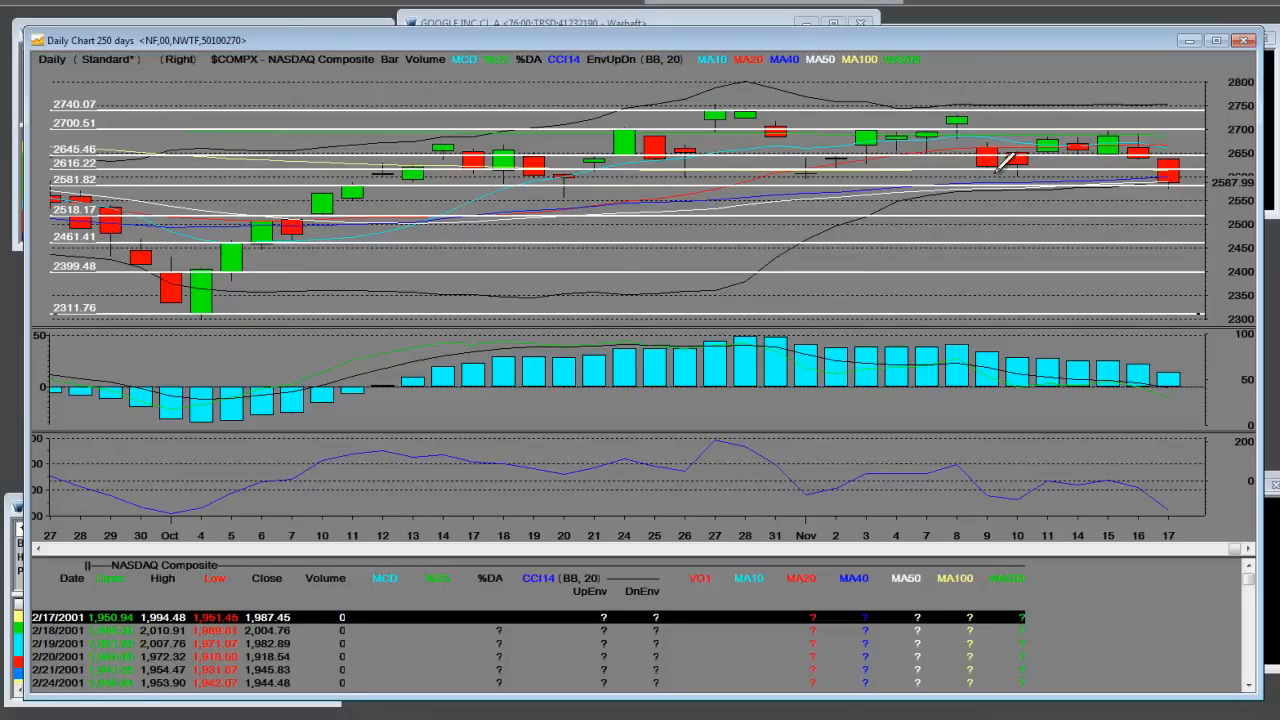
mouse_move(715, 155)
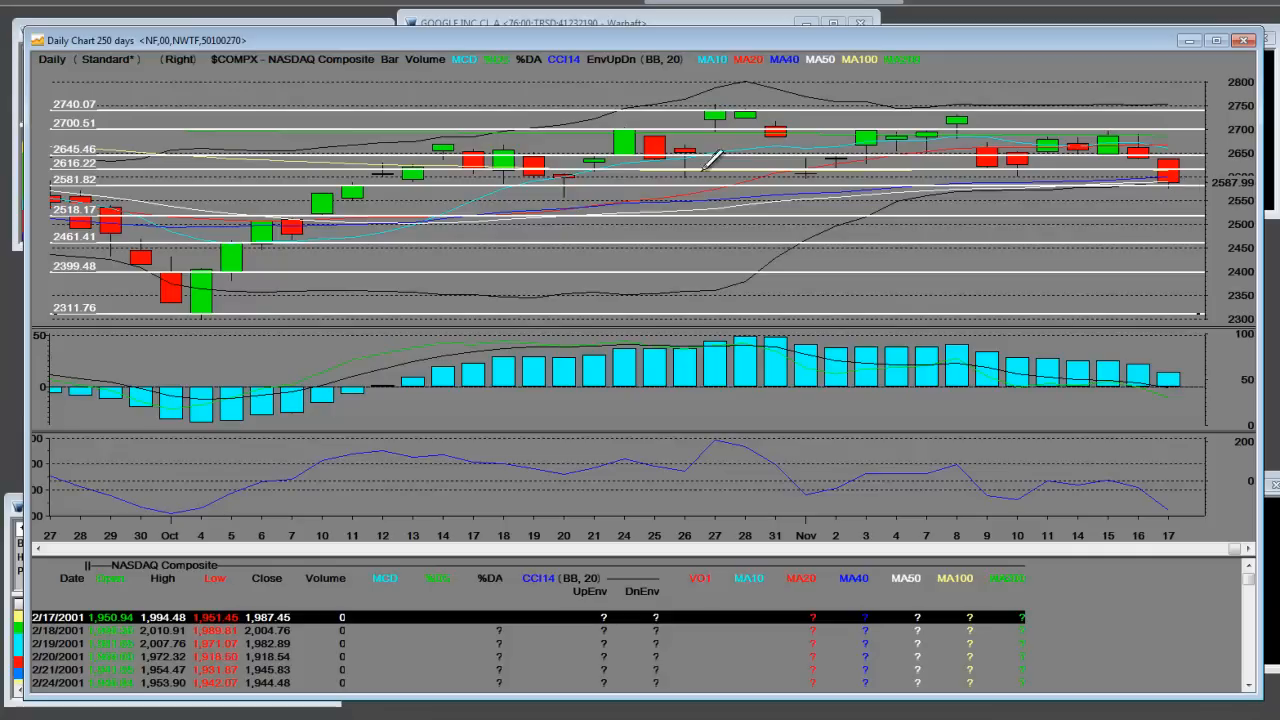
mouse_move(1195, 180)
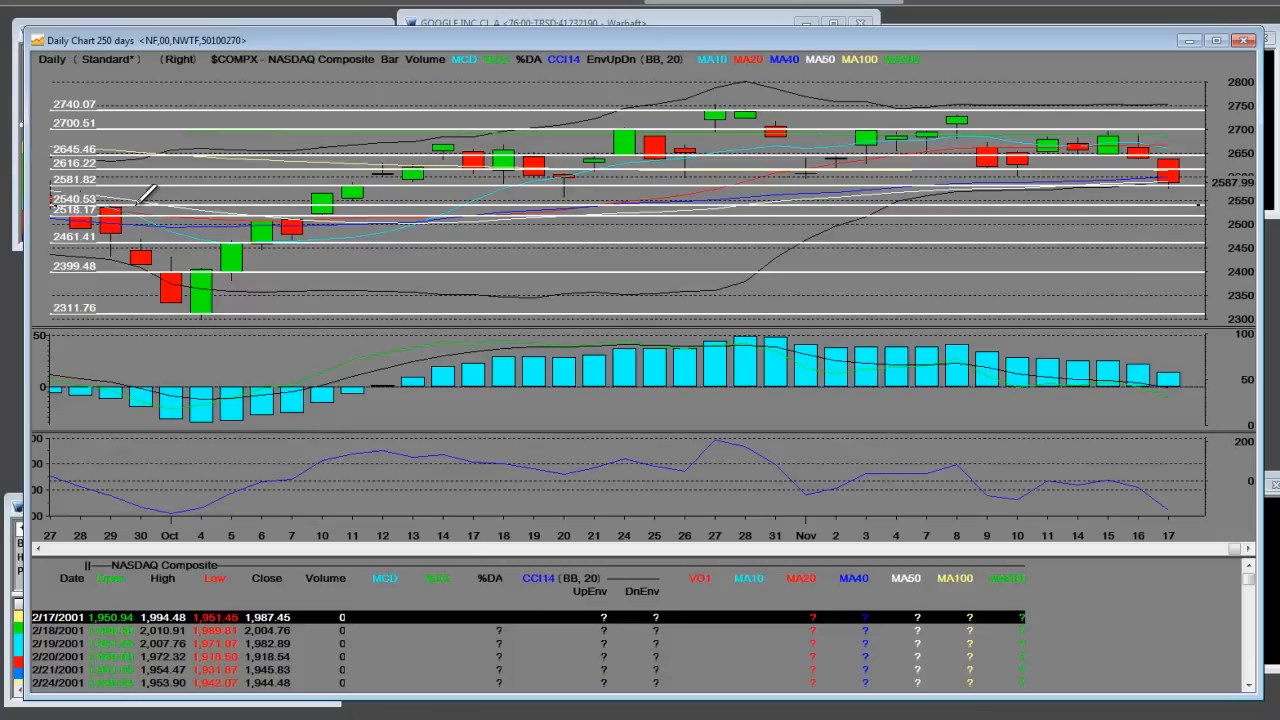
mouse_move(1175, 135)
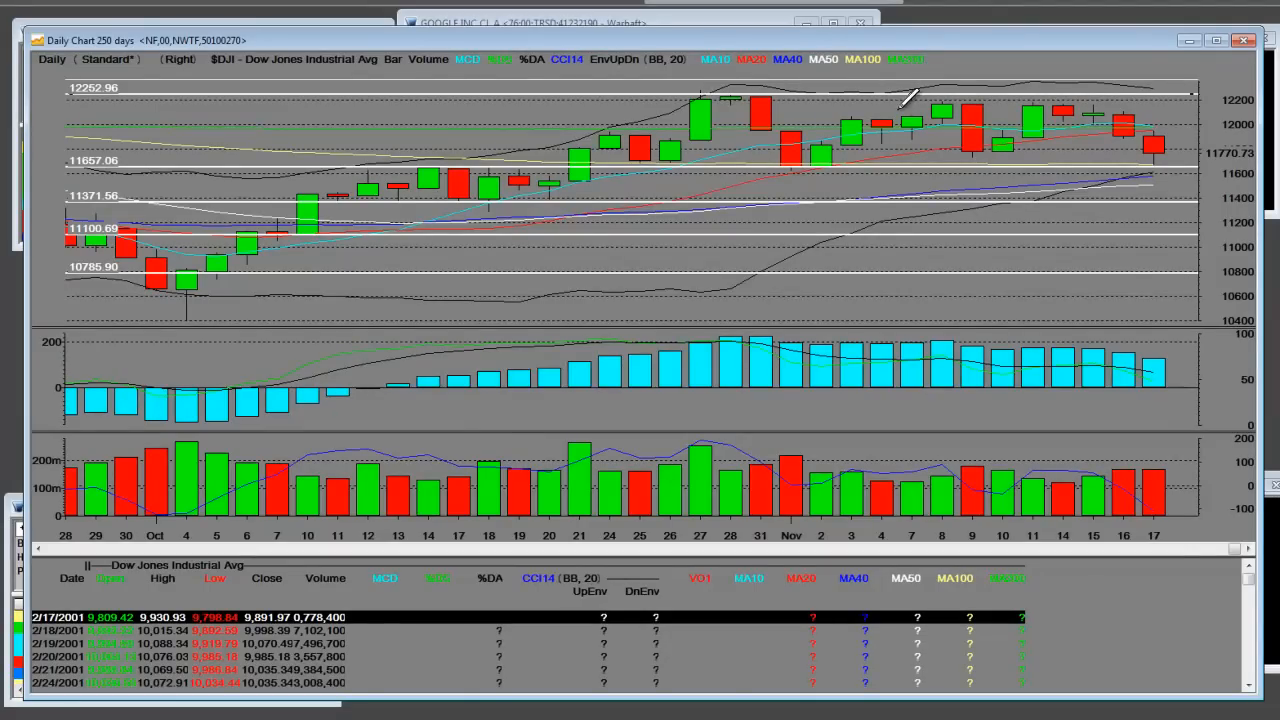
mouse_move(377, 210)
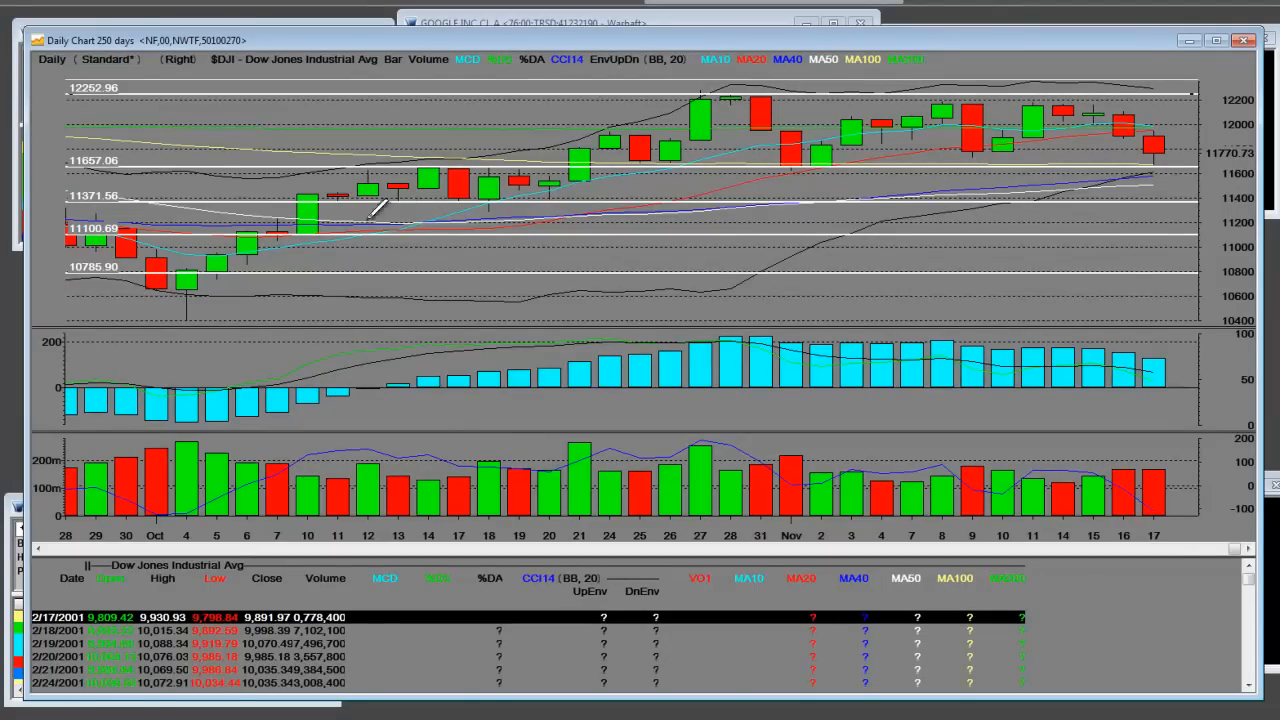
mouse_move(1160, 150)
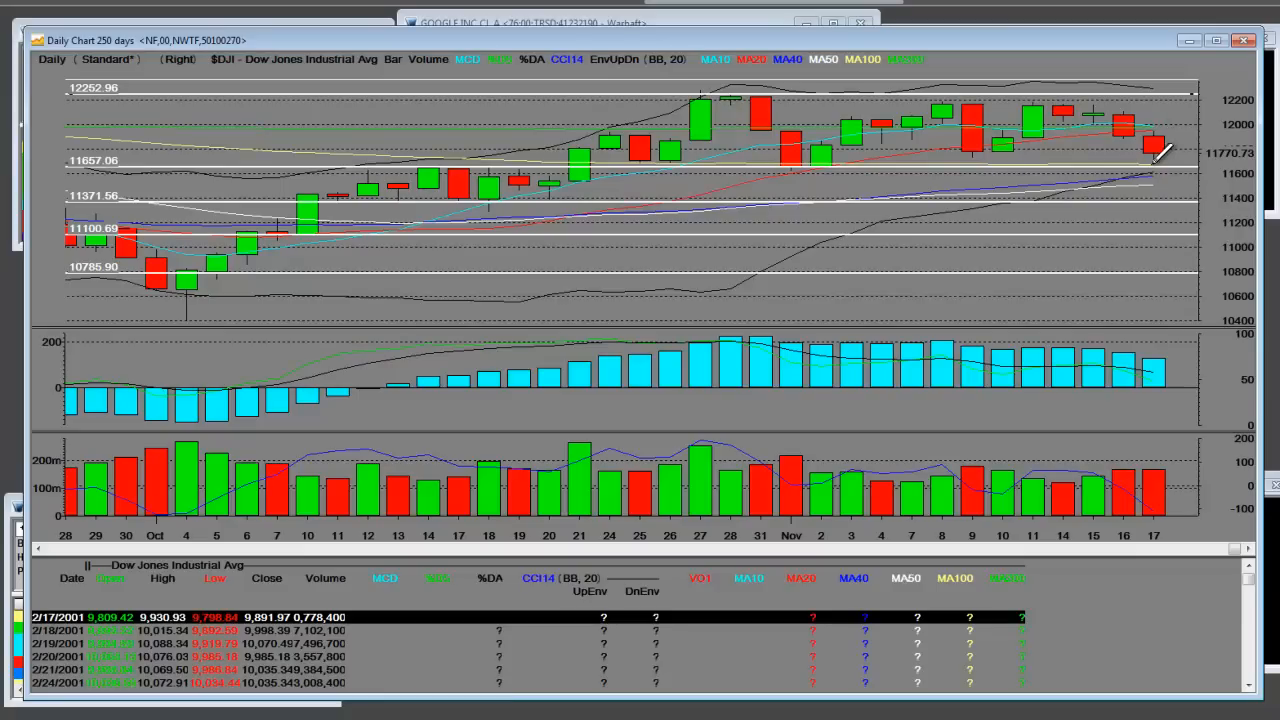
mouse_move(940, 152)
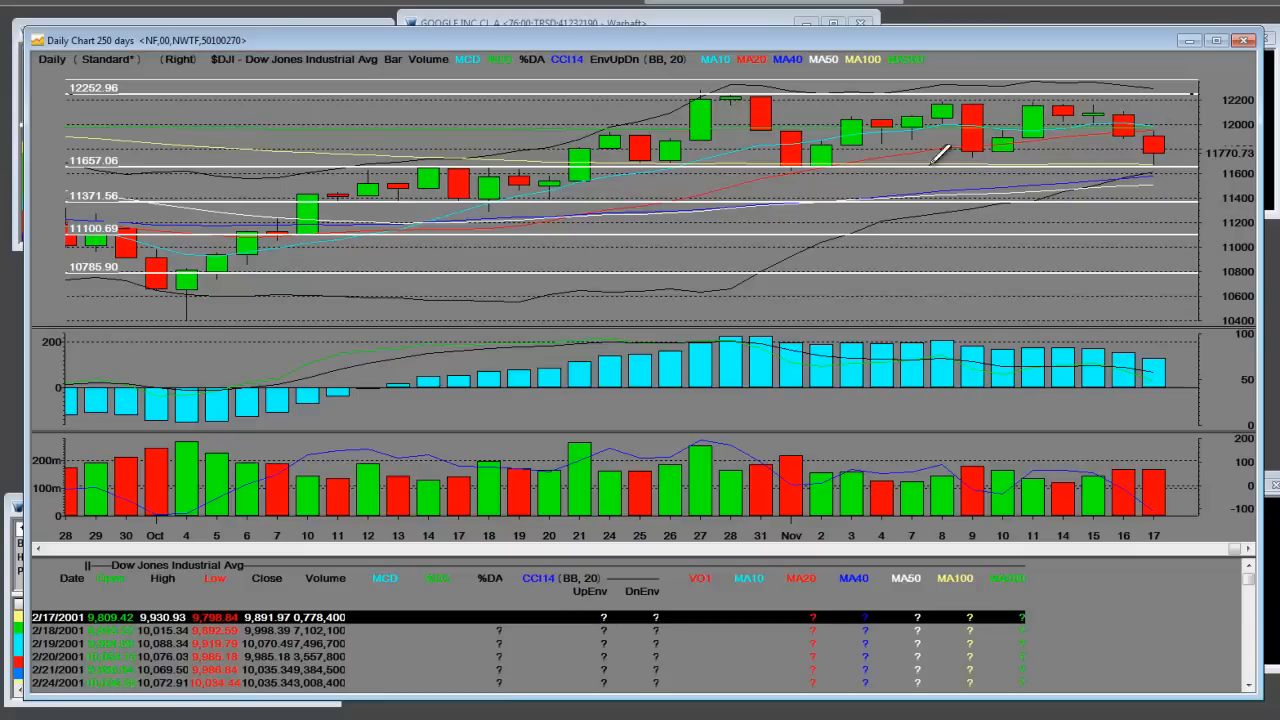
mouse_move(1165, 135)
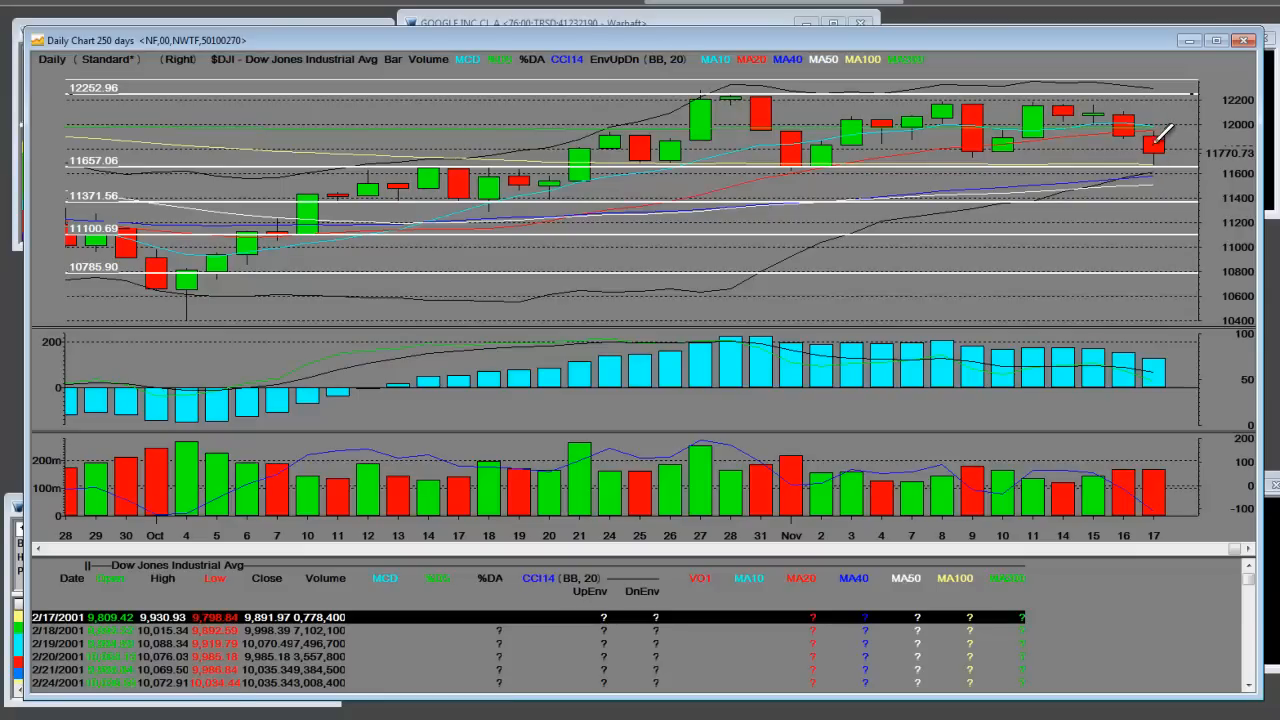
mouse_move(1163, 180)
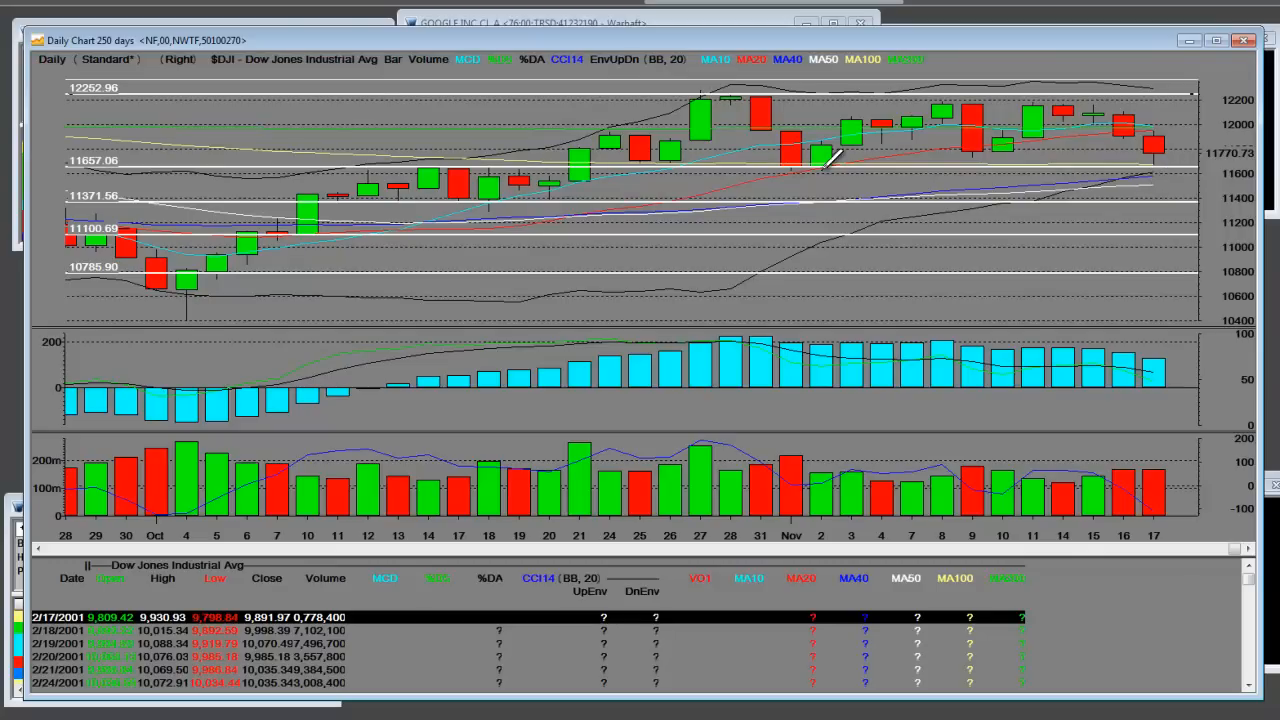
mouse_move(965, 150)
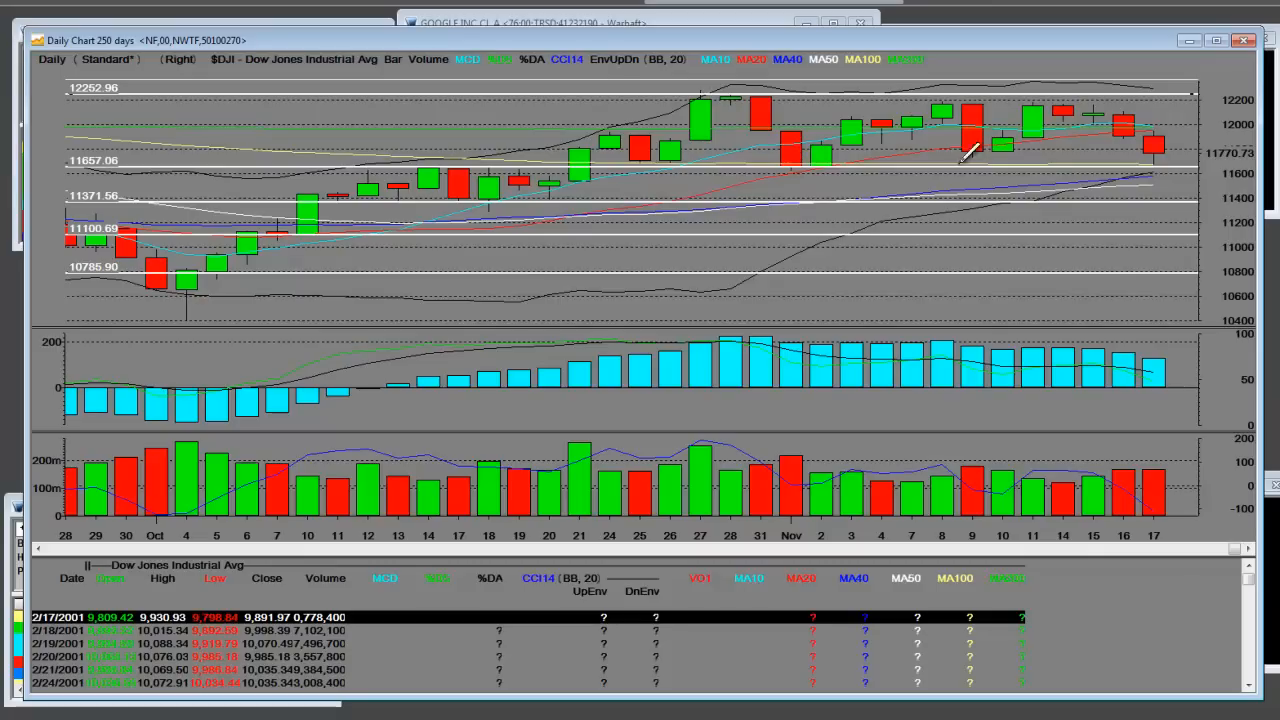
mouse_move(1160, 155)
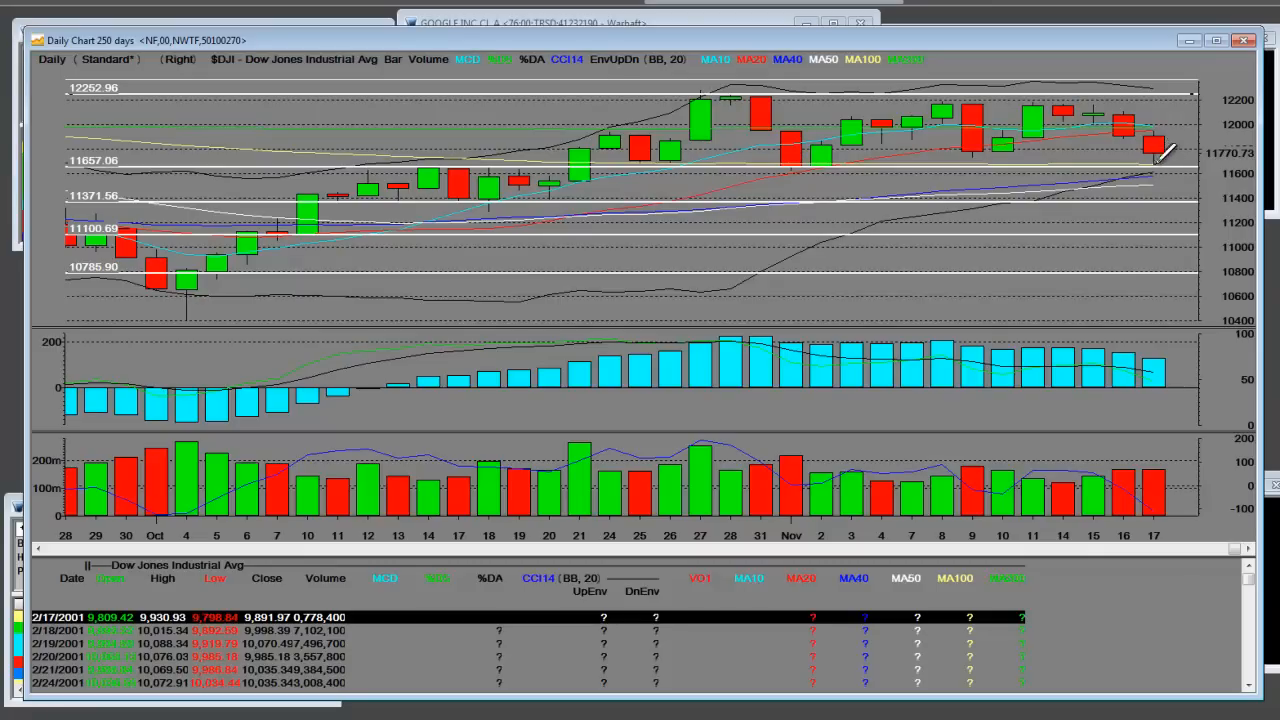
mouse_move(1105, 260)
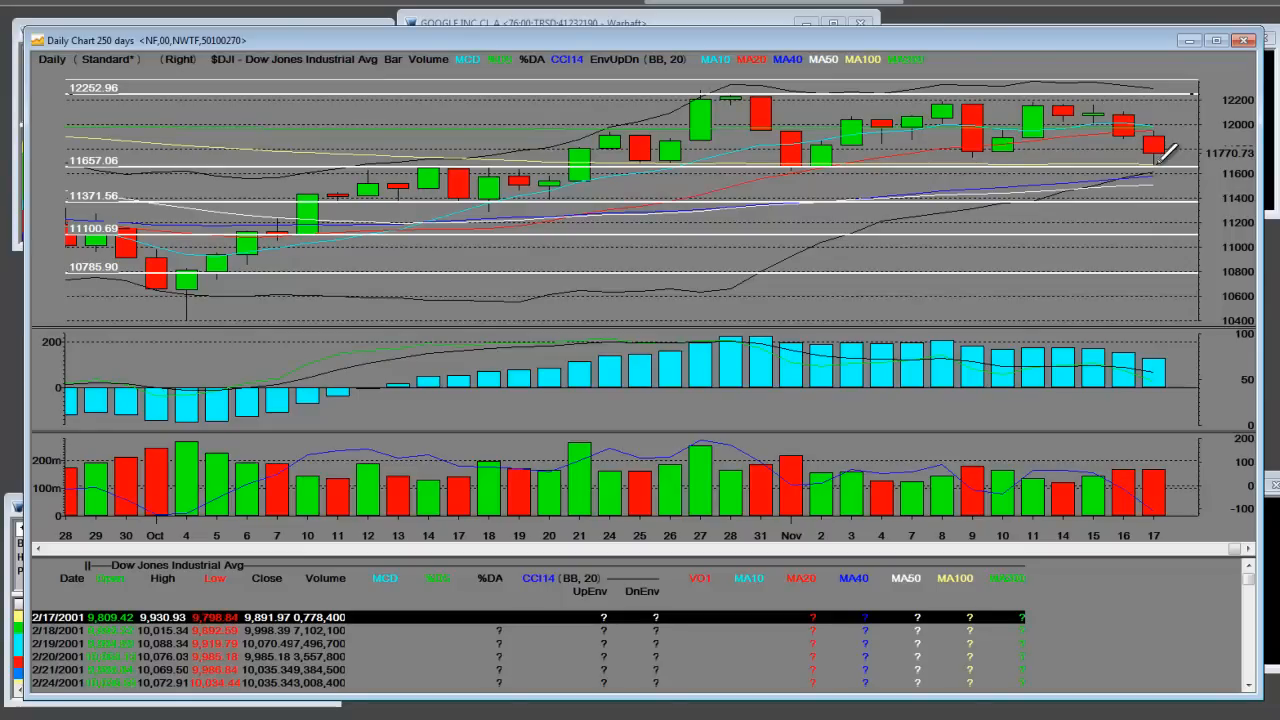
mouse_move(1160, 125)
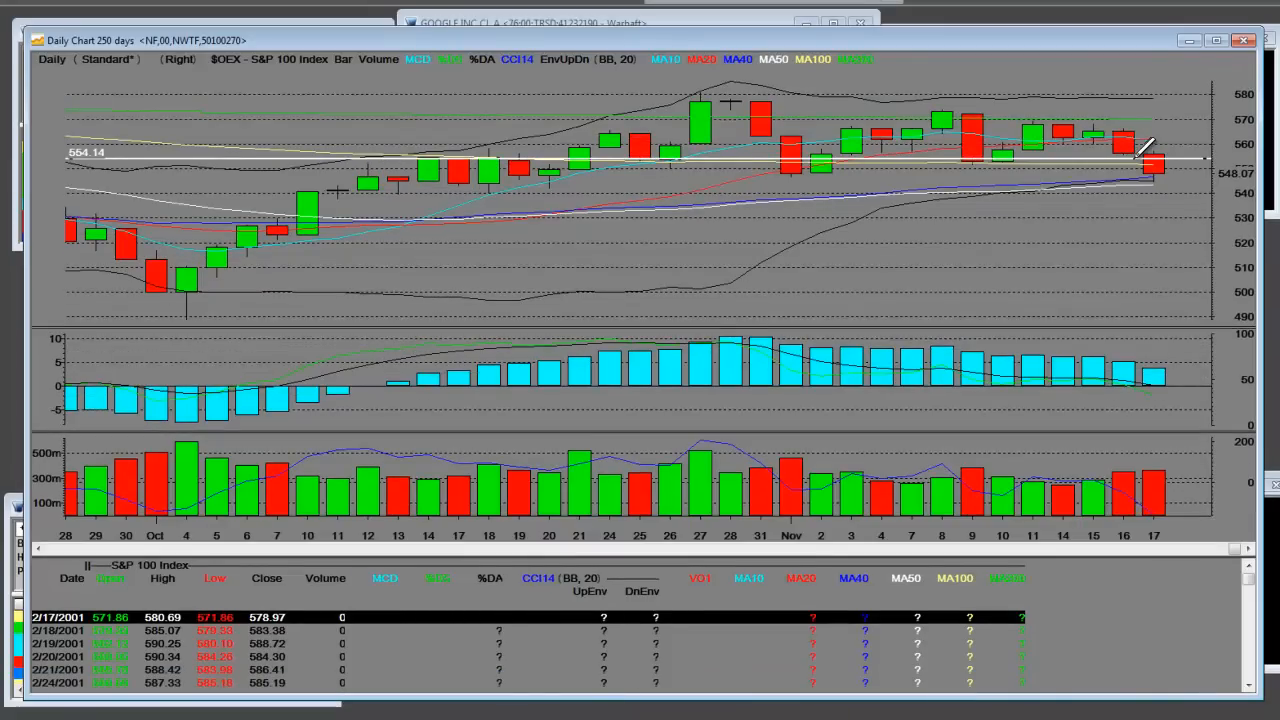
mouse_move(1128, 165)
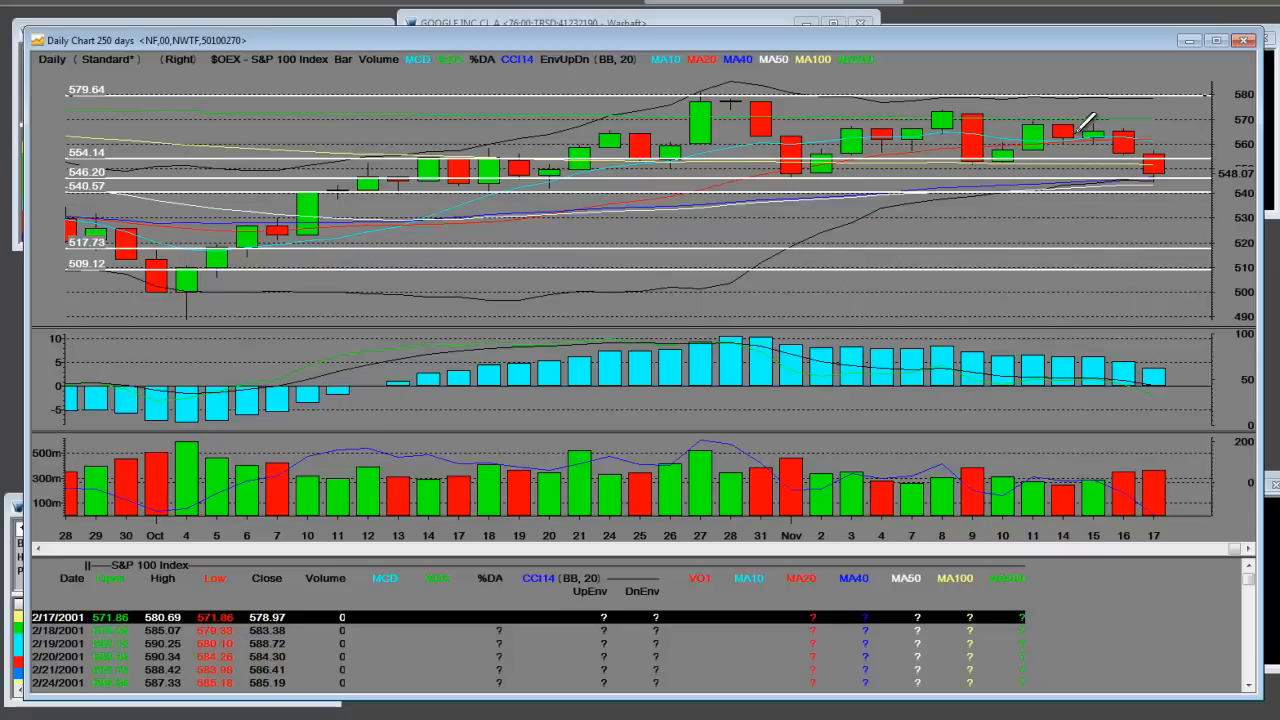
mouse_move(1050, 110)
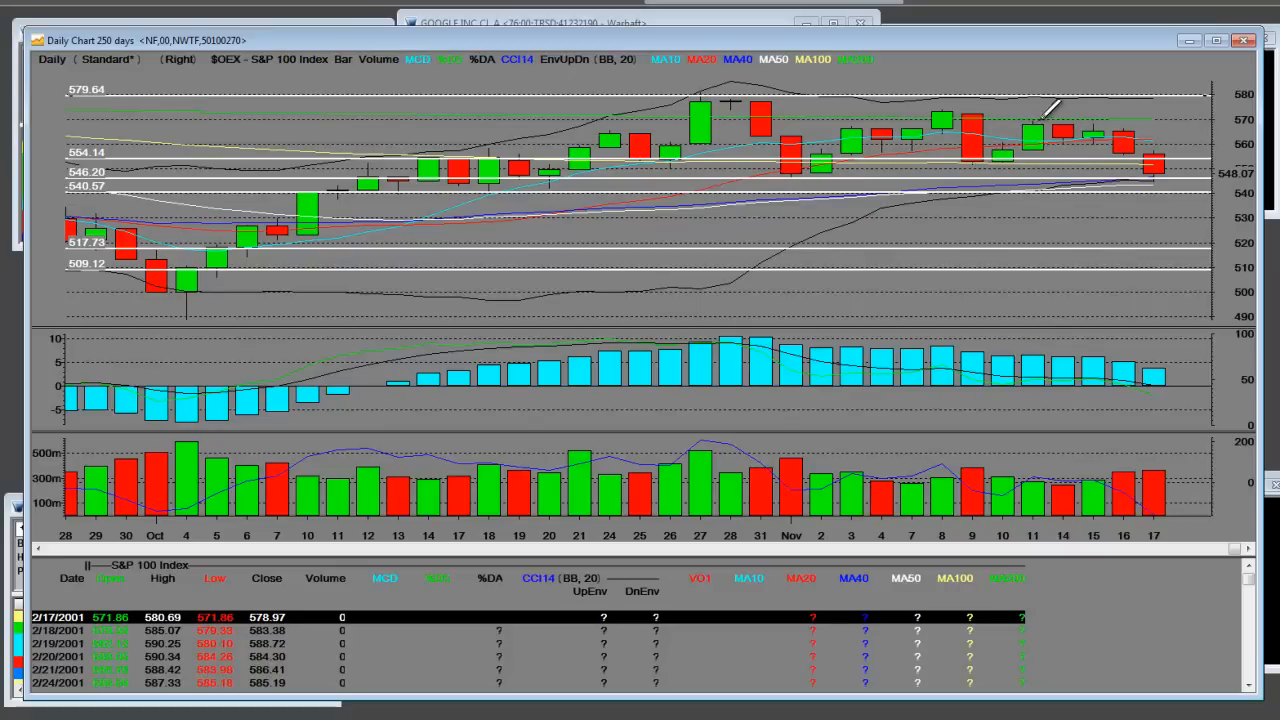
mouse_move(1170, 175)
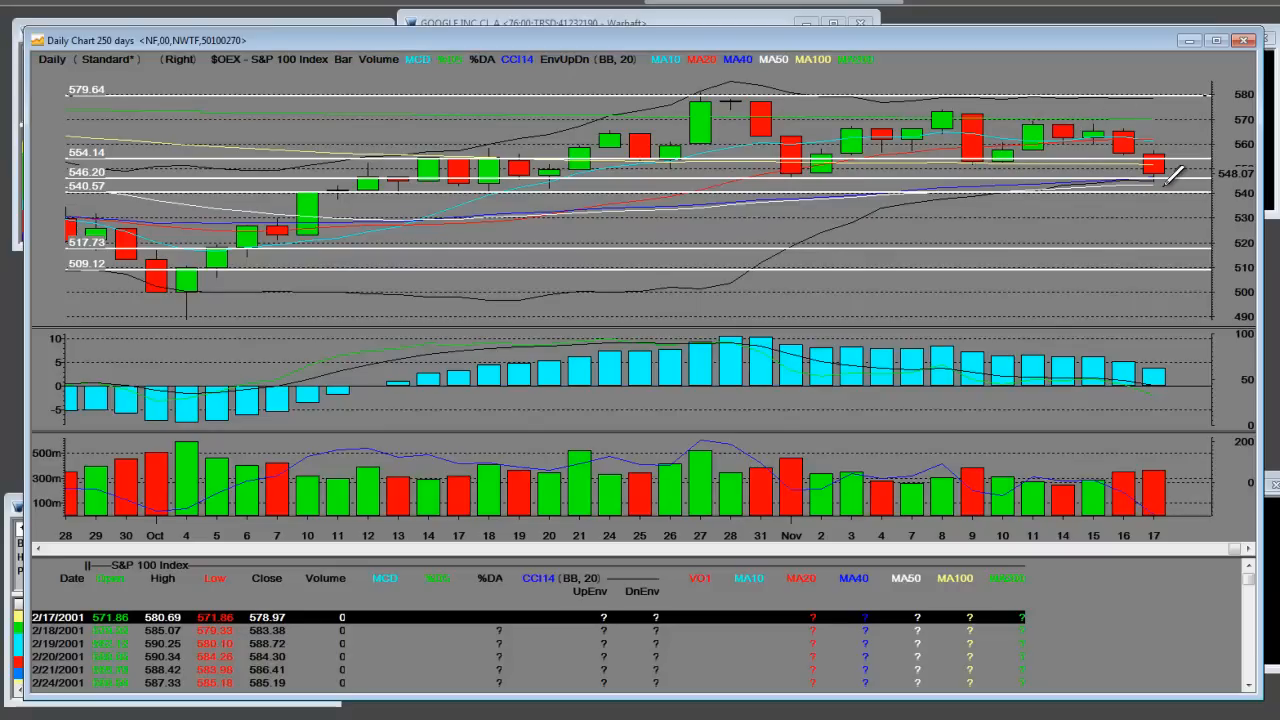
mouse_move(1180, 180)
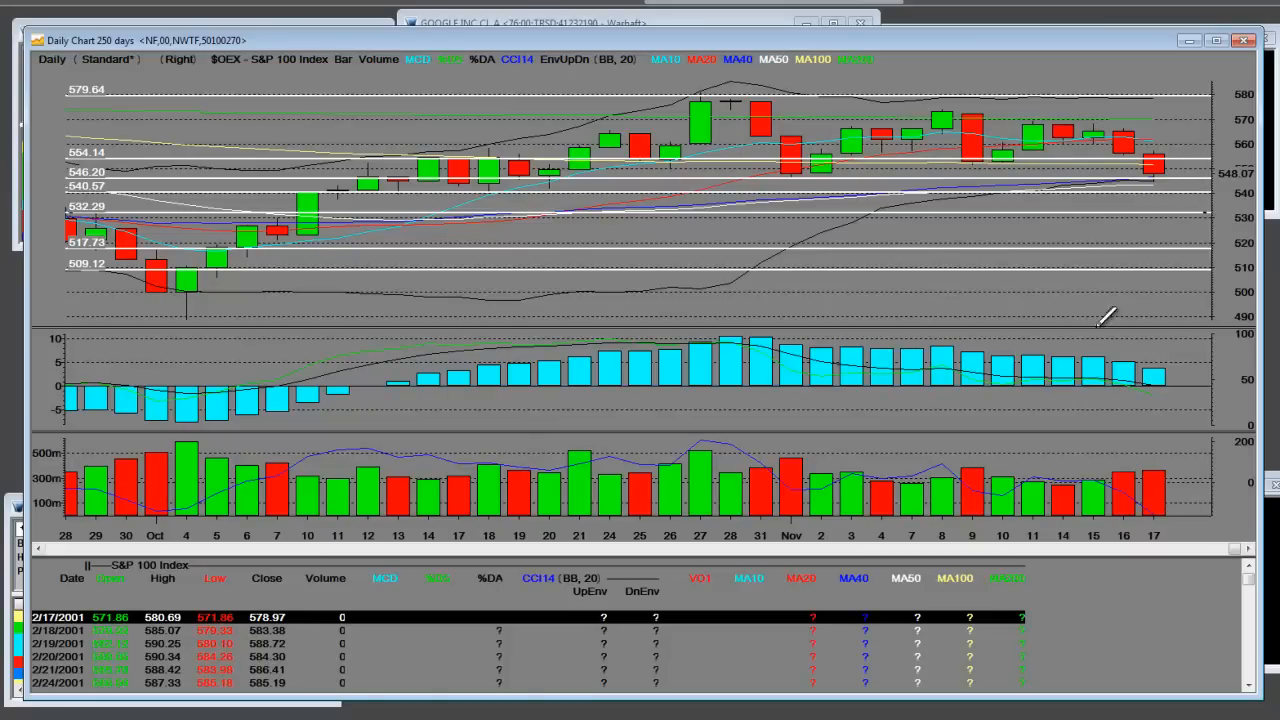
mouse_move(990, 338)
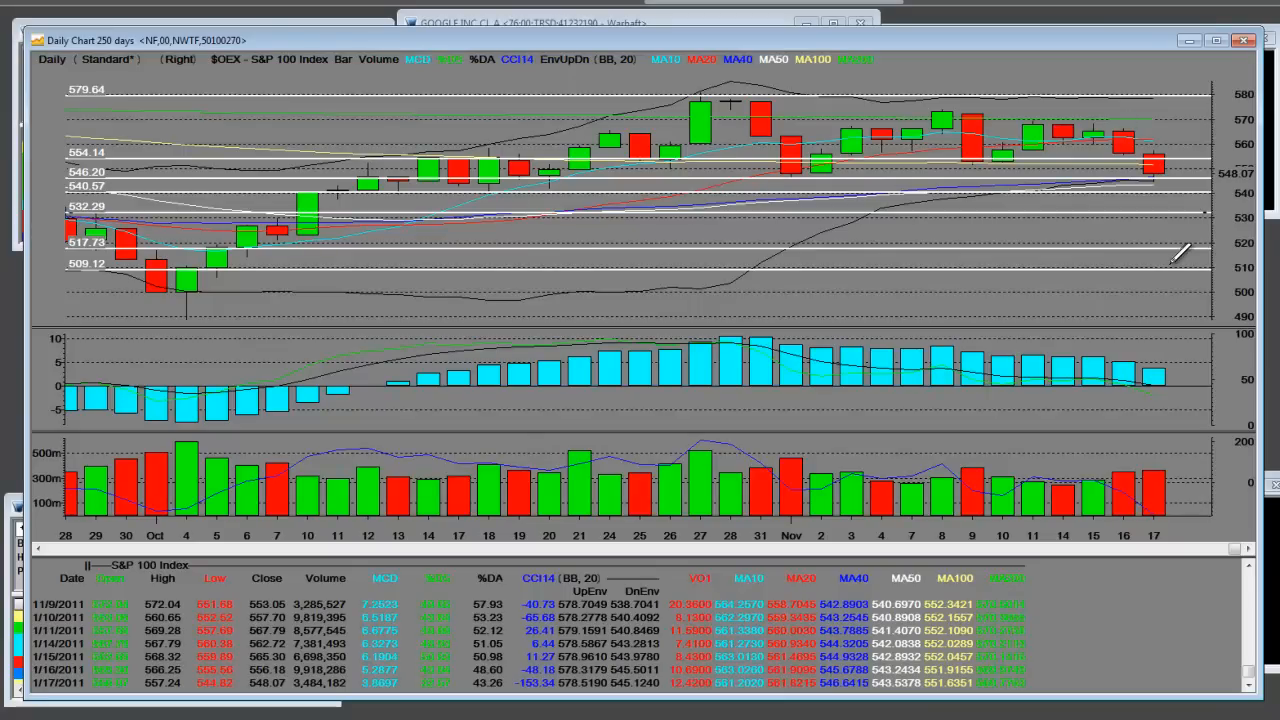
mouse_move(1180, 250)
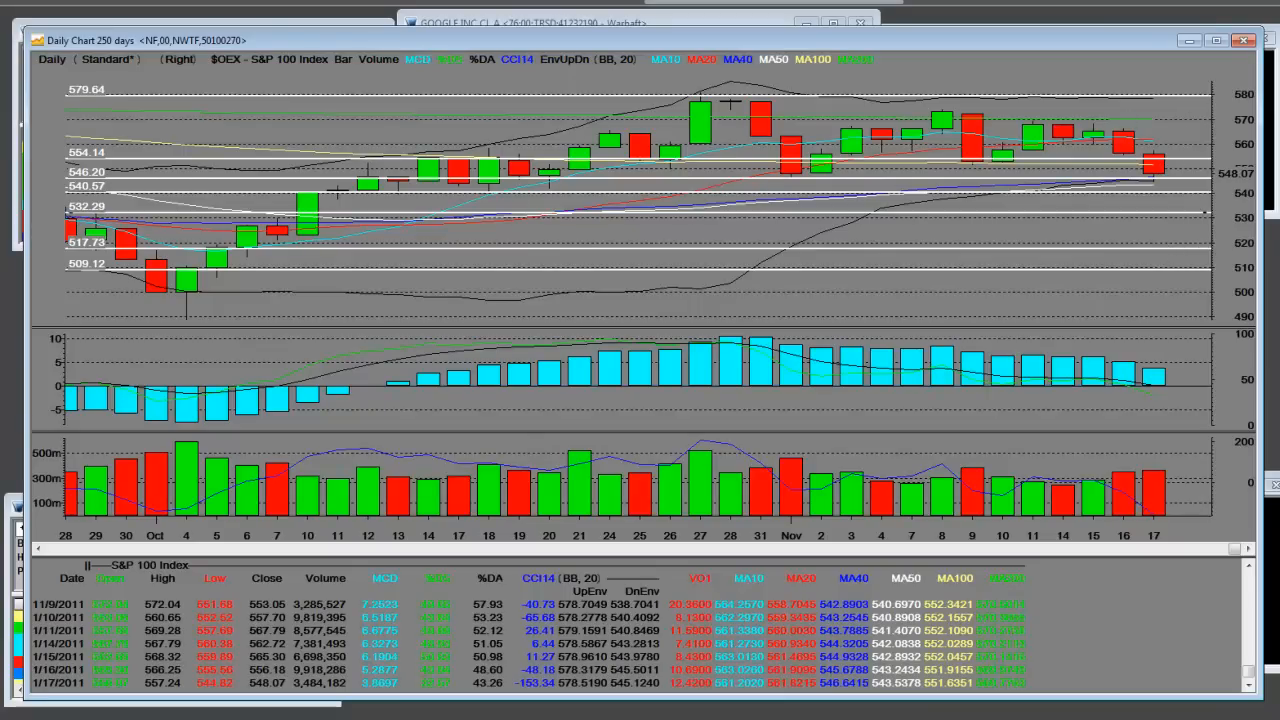